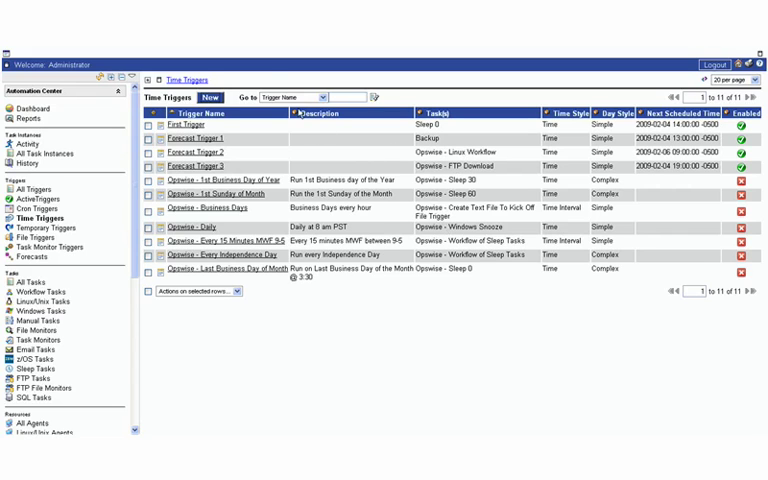
mouse_move(268, 78)
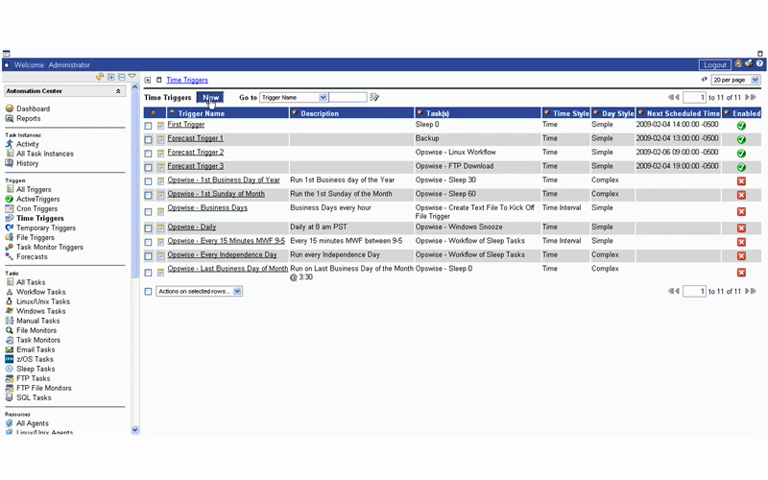
Start a new time trigger and name it 'My Time Trigger'
click(208, 96)
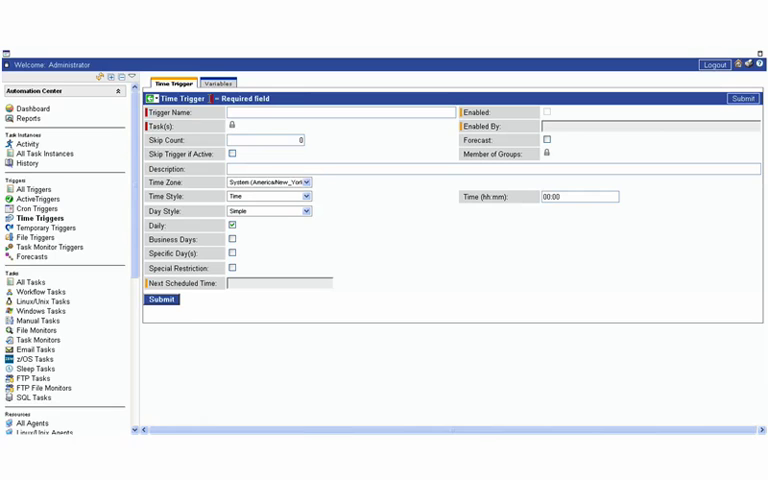
click(272, 114)
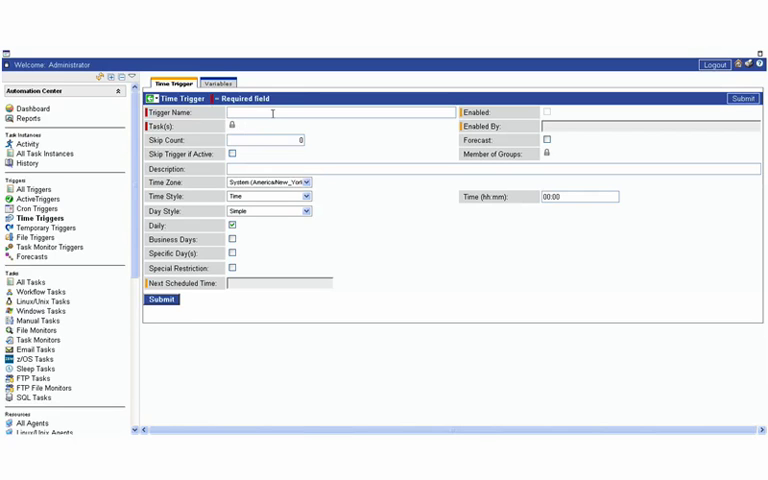
text(My Time Trigger)
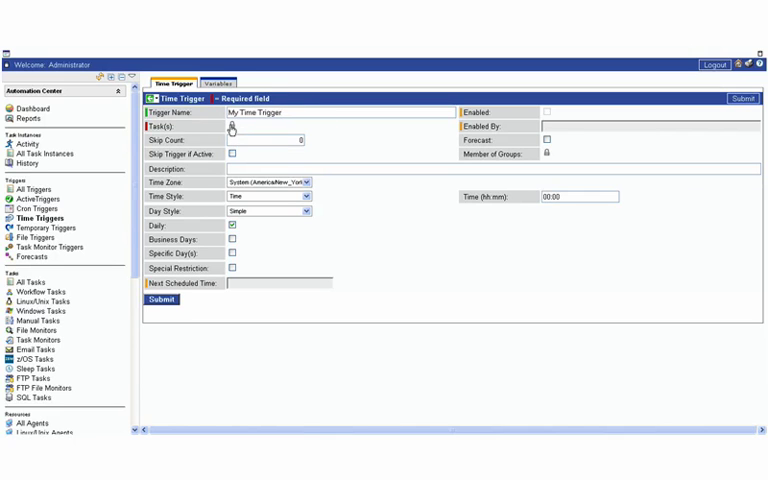
click(230, 128)
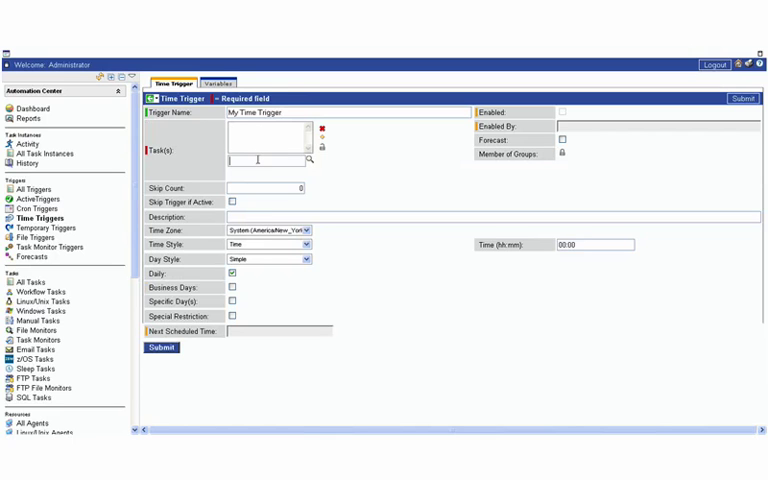
Attach the matching Opswise task found with the 'ops' lookup to the trigger
text(ops)
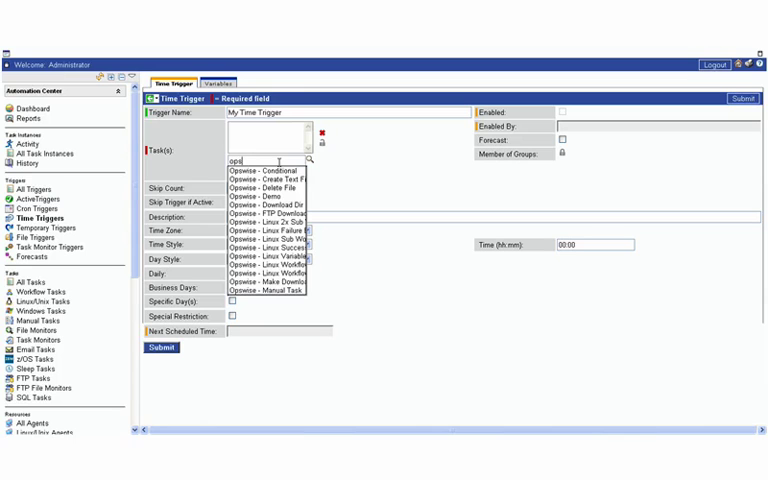
mouse_move(260, 198)
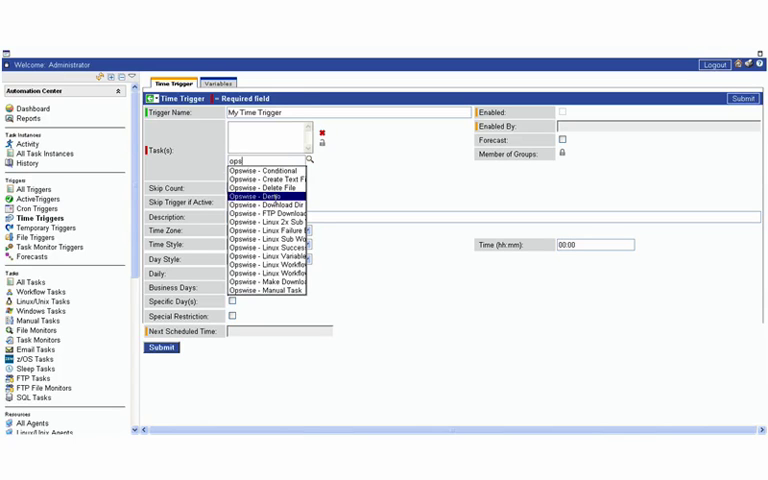
click(256, 198)
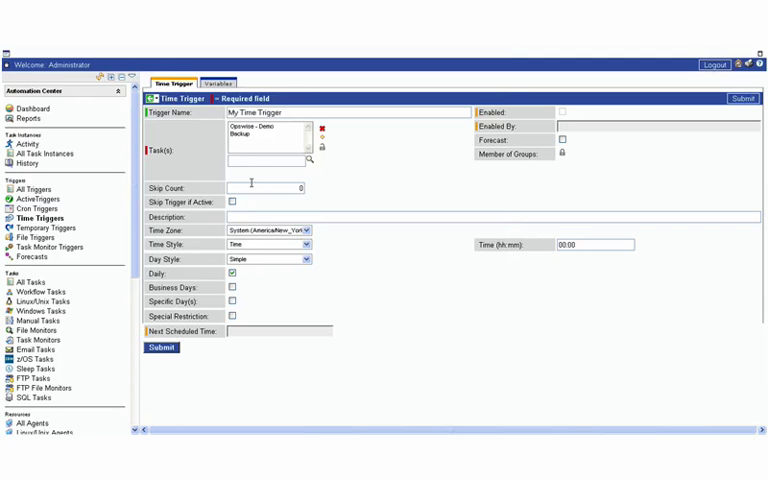
mouse_move(256, 186)
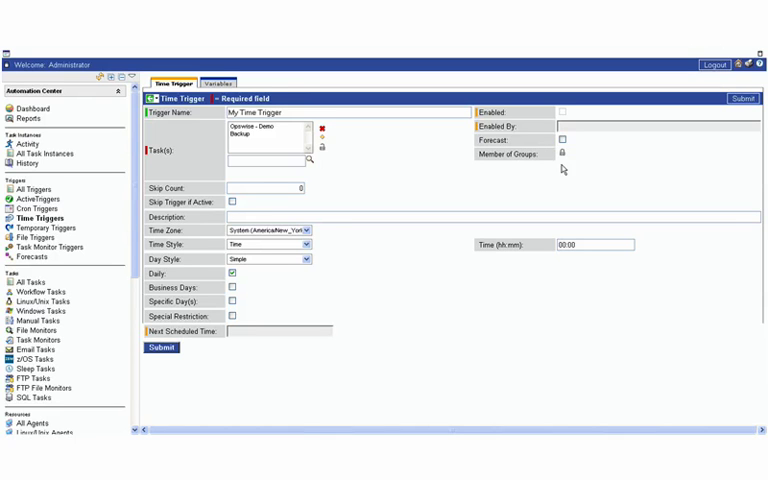
mouse_move(452, 164)
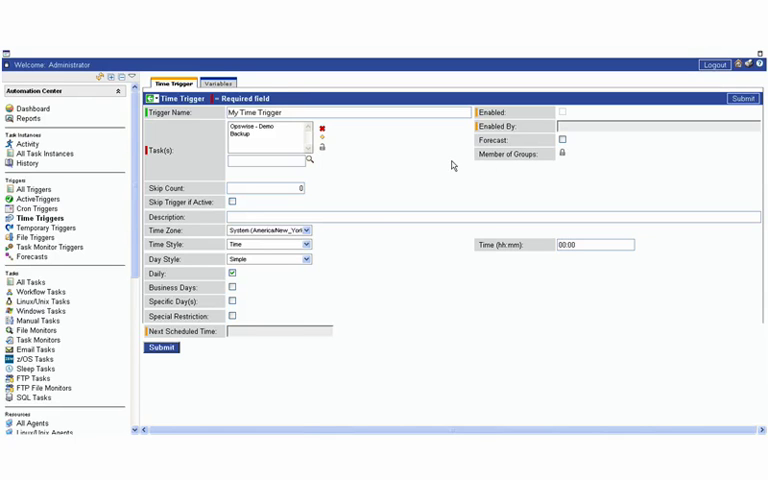
mouse_move(366, 214)
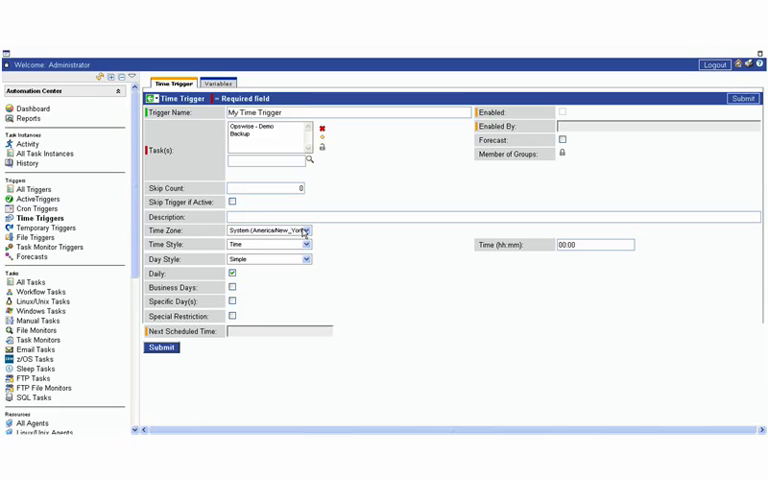
mouse_move(342, 234)
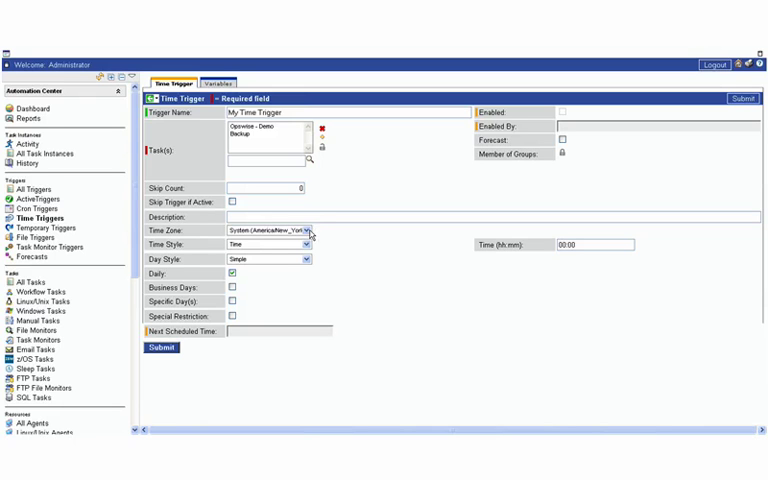
Set the trigger's time zone to America/Los_Angeles
click(312, 230)
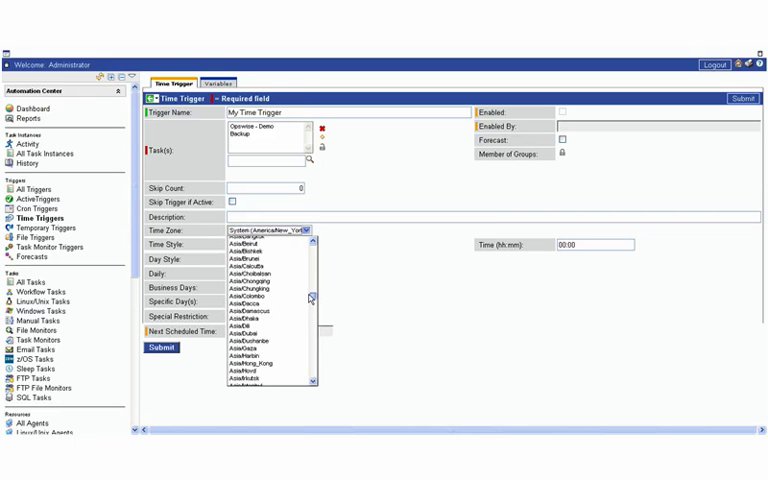
scroll(down, 3)
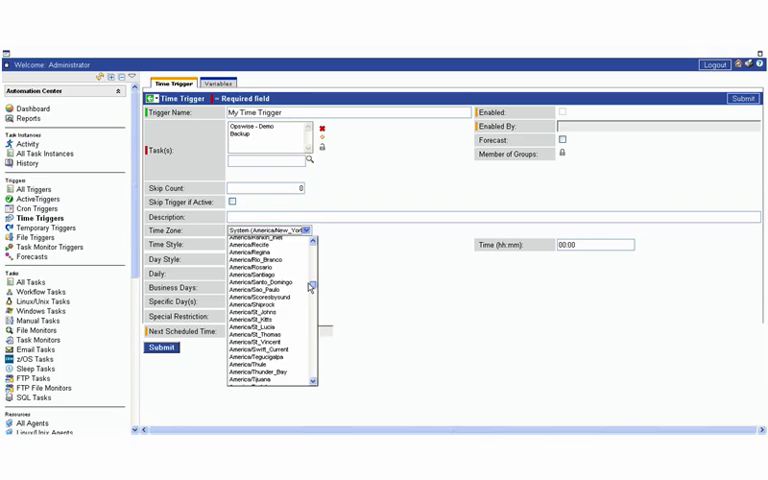
scroll(down, 3)
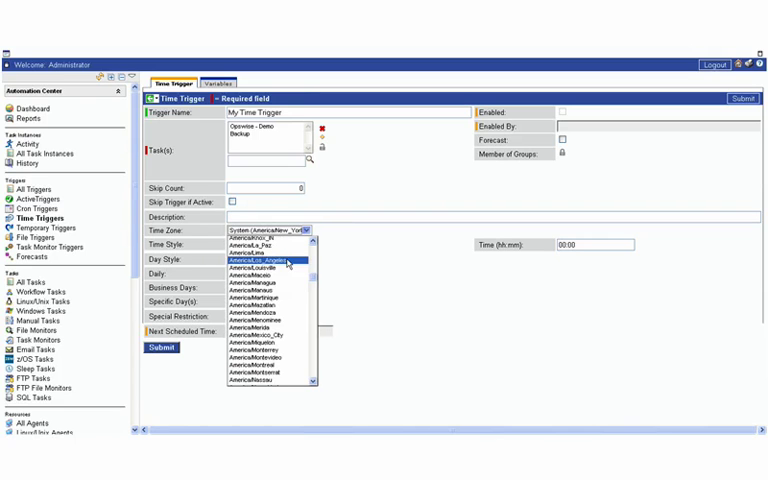
click(264, 260)
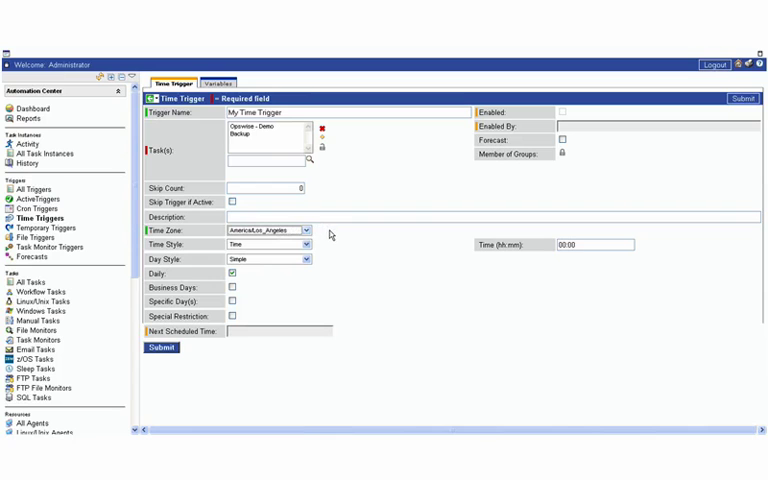
mouse_move(384, 246)
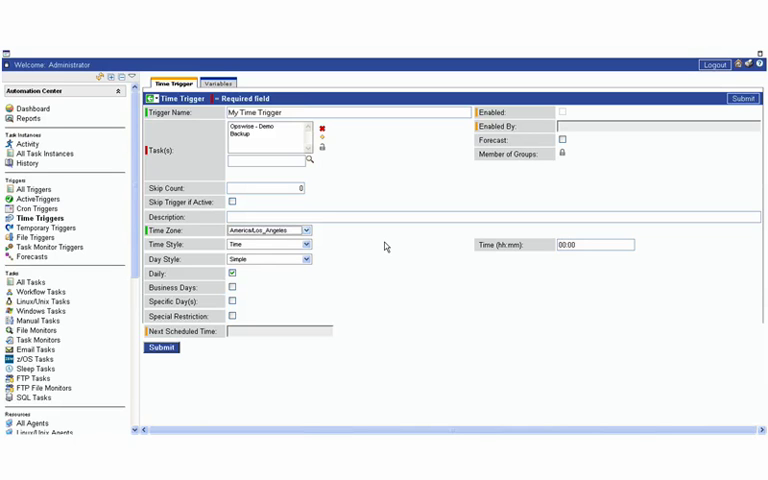
mouse_move(276, 282)
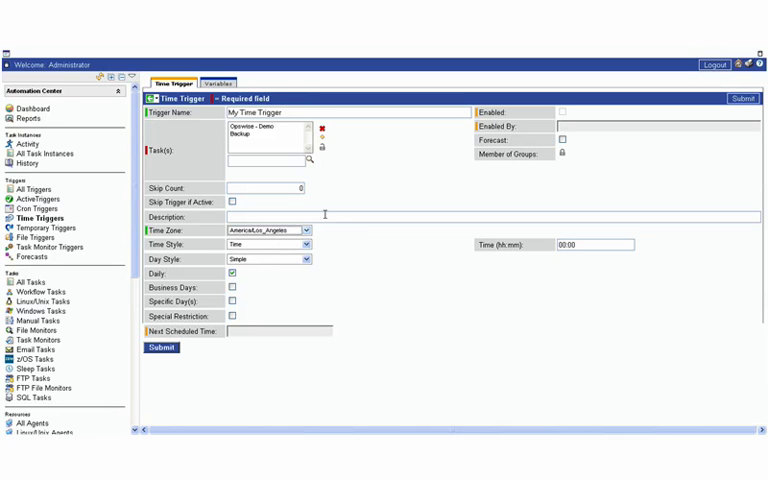
mouse_move(356, 180)
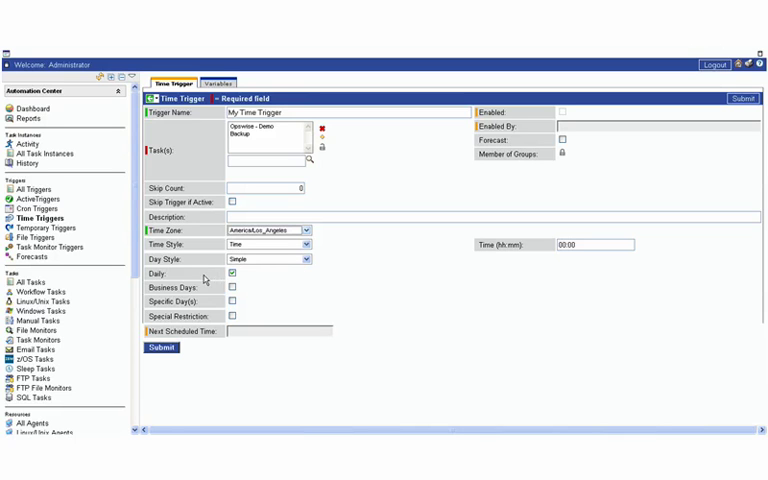
mouse_move(588, 200)
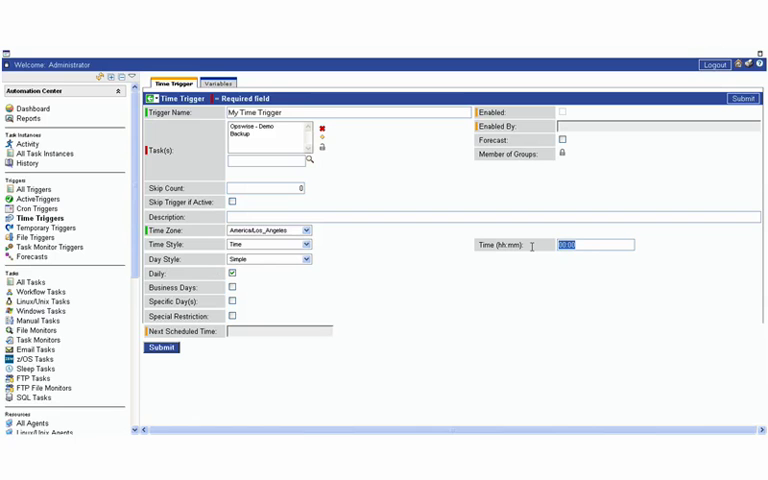
Set the trigger's run time to 14:00
text(140)
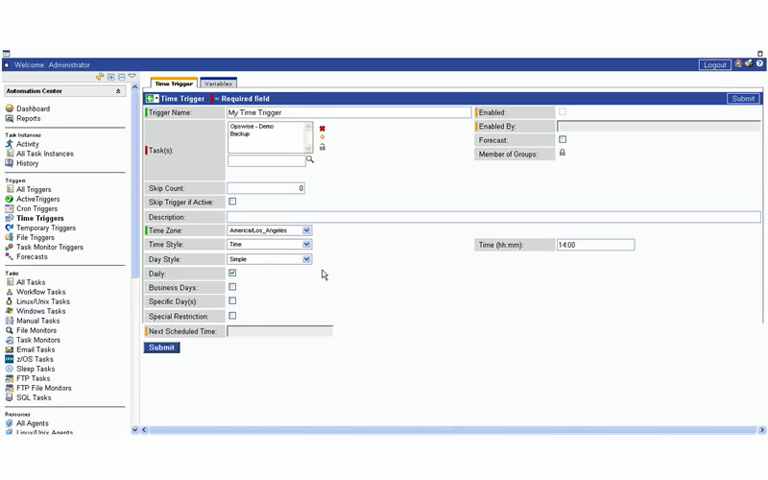
Switch the trigger from daily to specific weekdays with Wednesday ticked
click(232, 288)
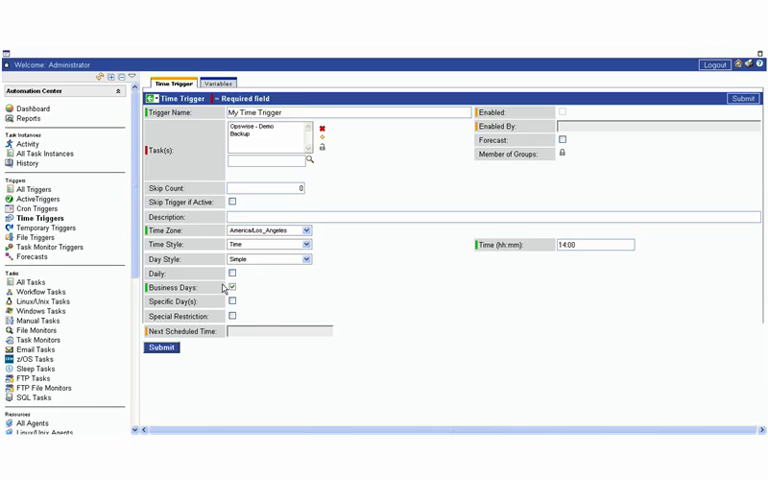
mouse_move(228, 288)
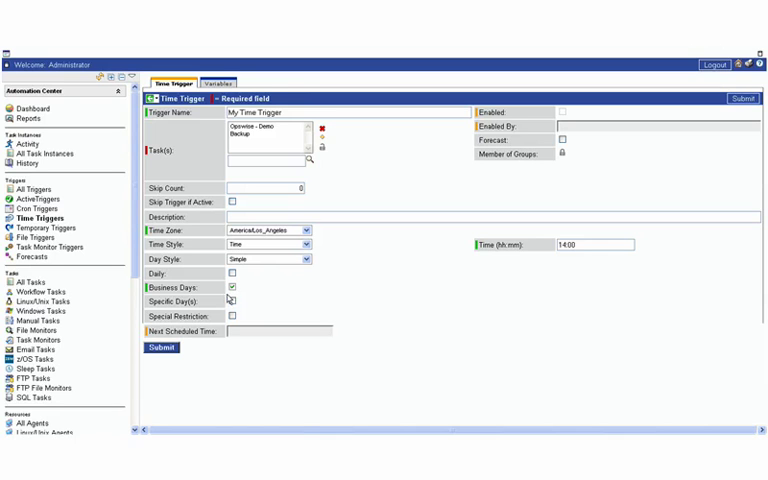
click(232, 300)
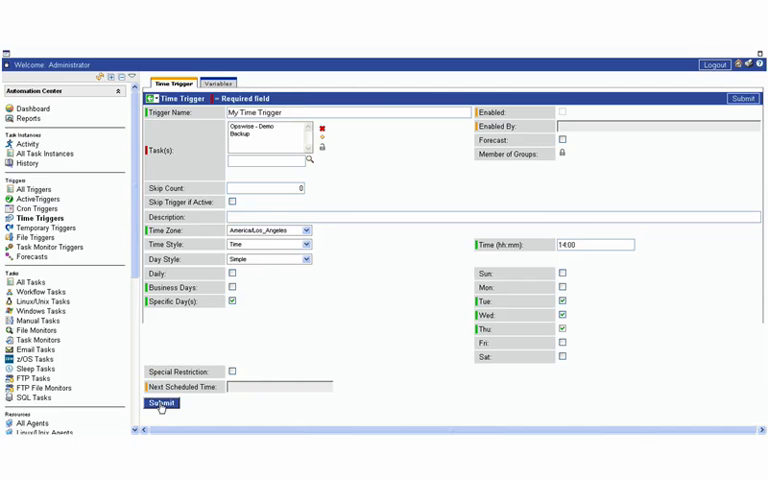
Reopen My Time Trigger from the Time Triggers list for editing
click(160, 406)
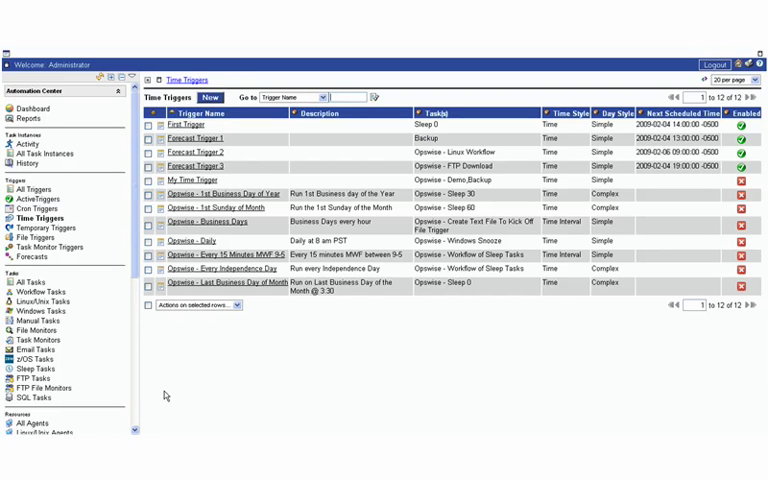
mouse_move(204, 184)
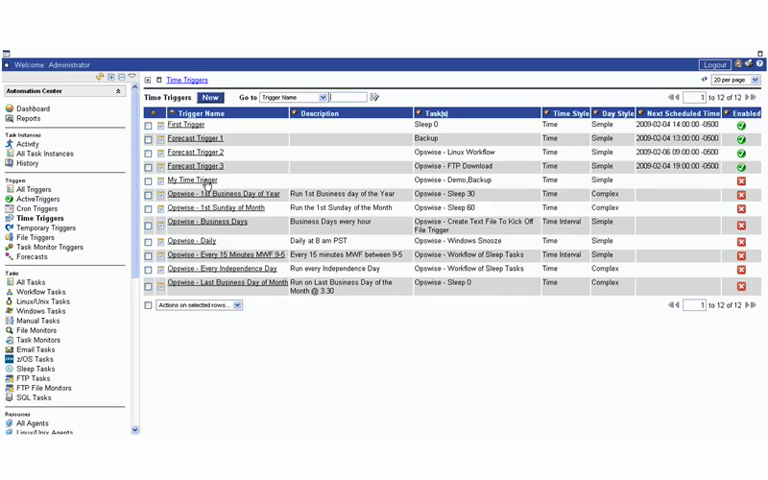
mouse_move(230, 256)
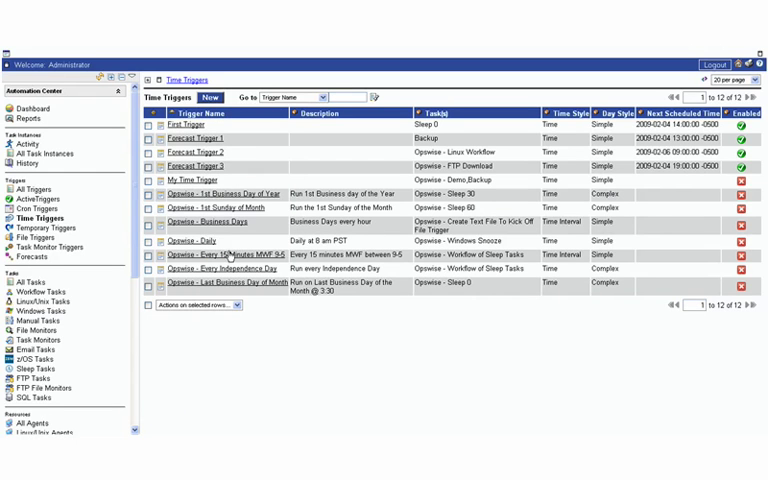
mouse_move(196, 180)
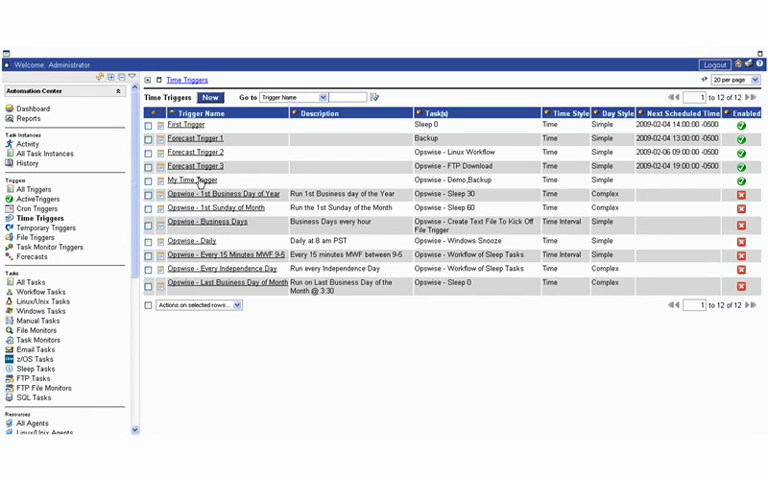
click(192, 180)
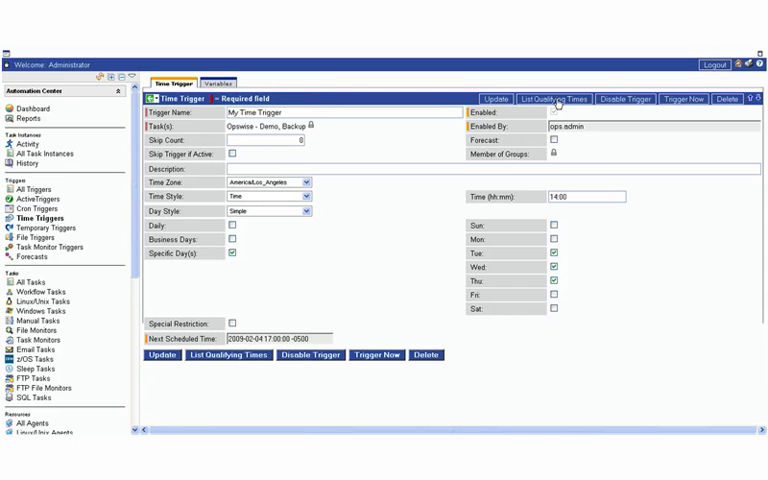
click(558, 98)
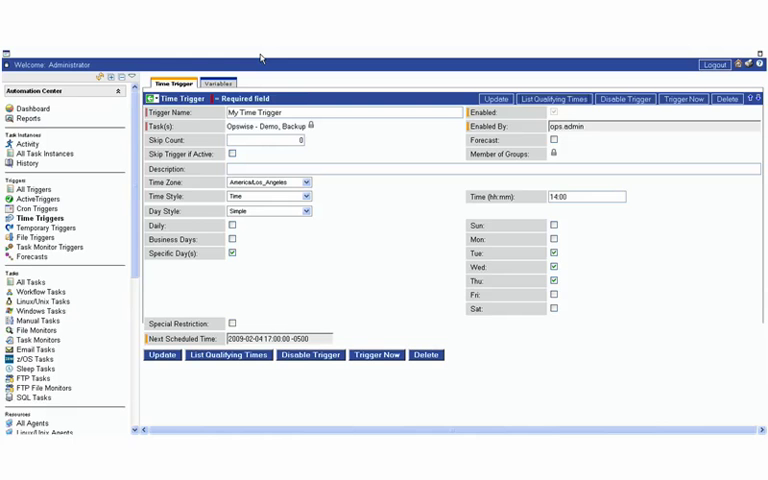
mouse_move(330, 330)
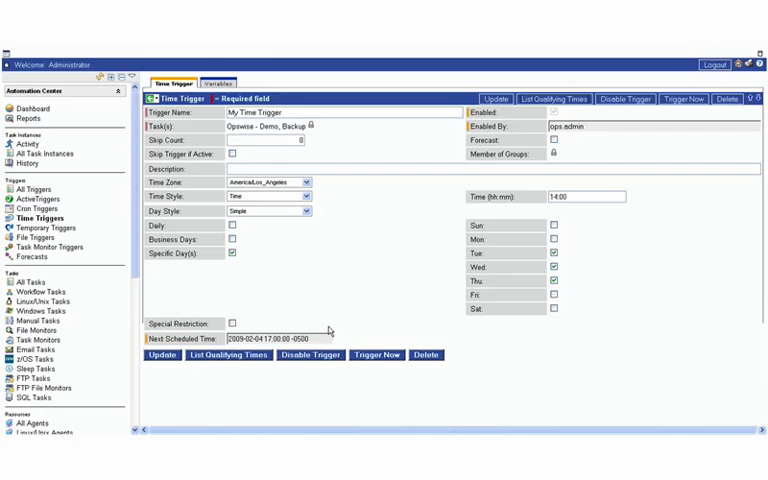
mouse_move(172, 344)
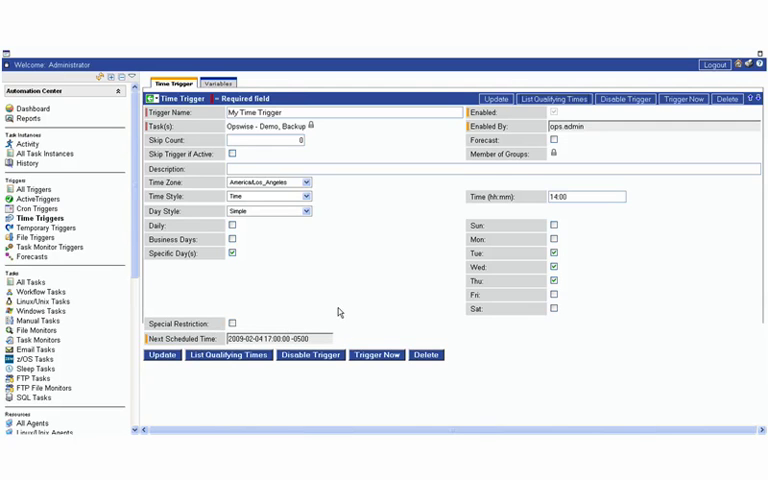
mouse_move(276, 204)
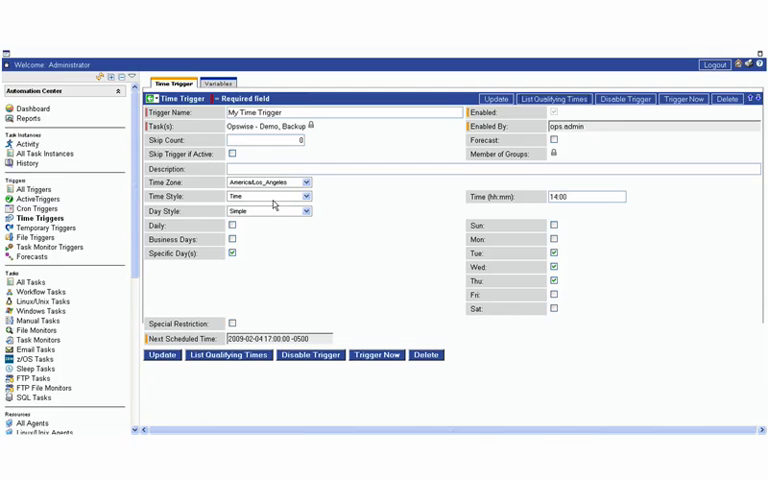
mouse_move(266, 202)
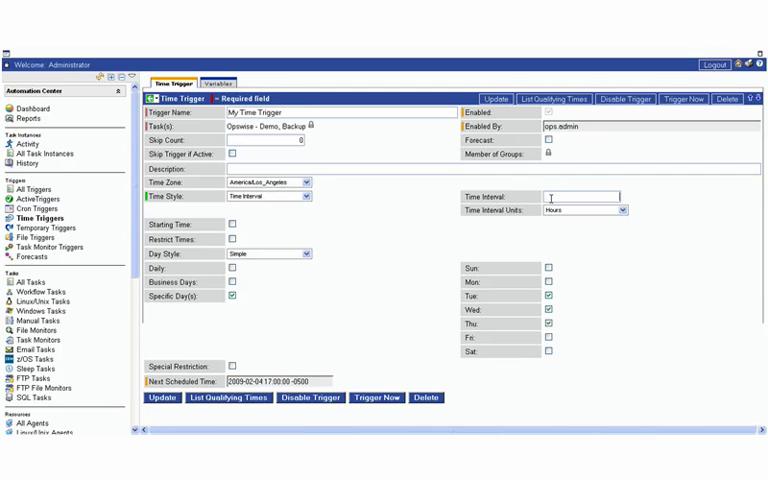
Fire the trigger every 3 hours, restricted to a 09:00–17:00 daily window
text(3)
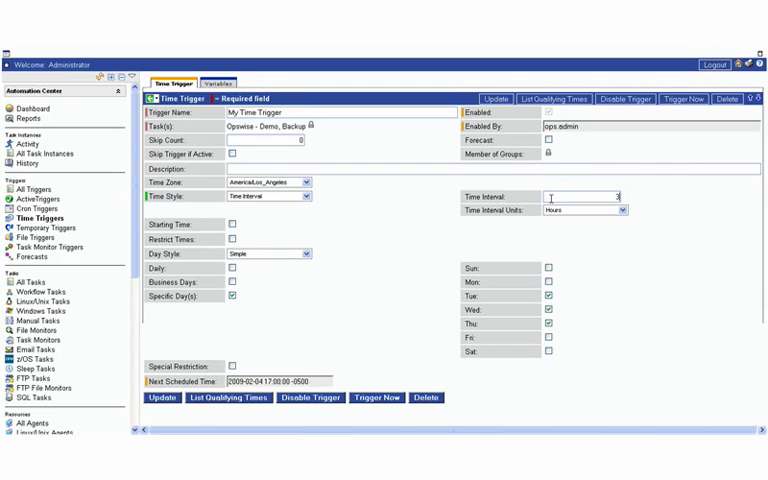
mouse_move(464, 254)
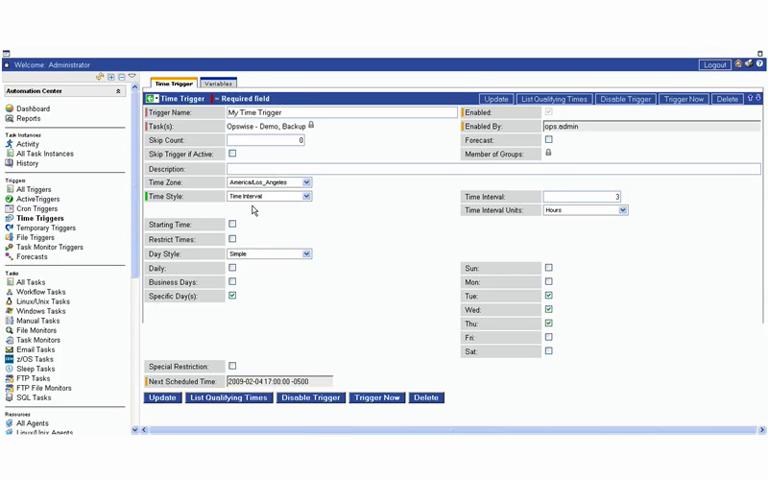
click(232, 240)
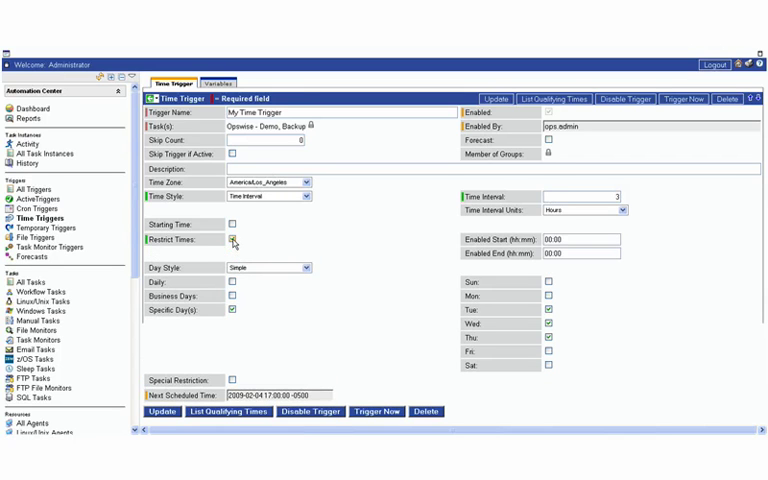
click(232, 240)
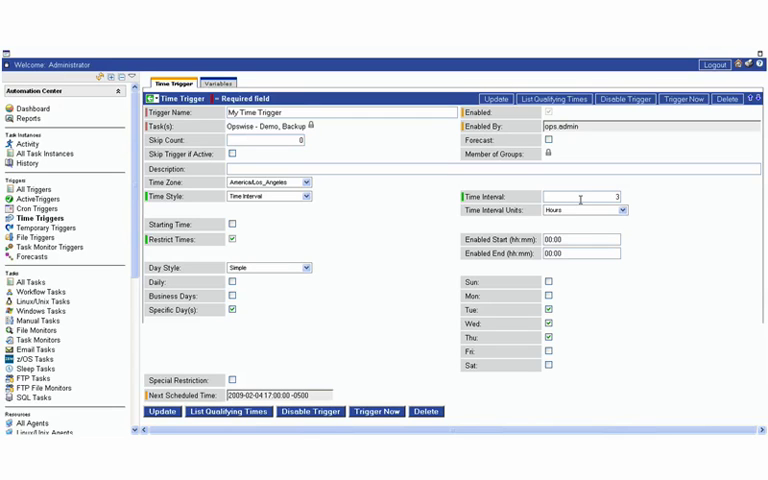
click(580, 240)
text(9)
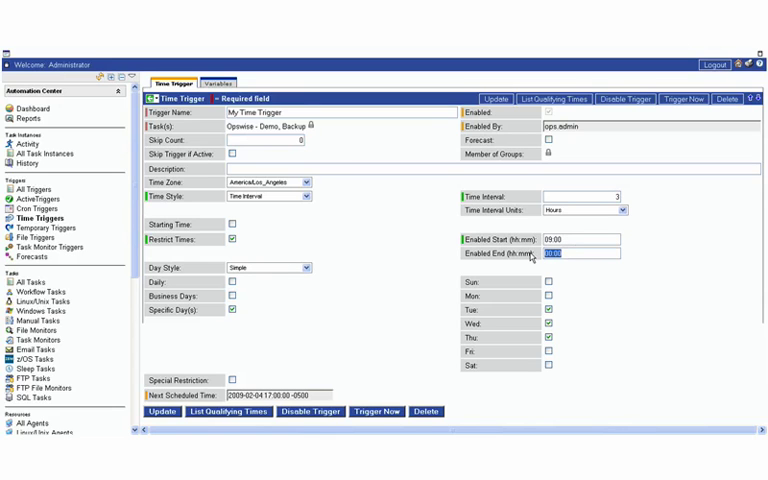
text(17)
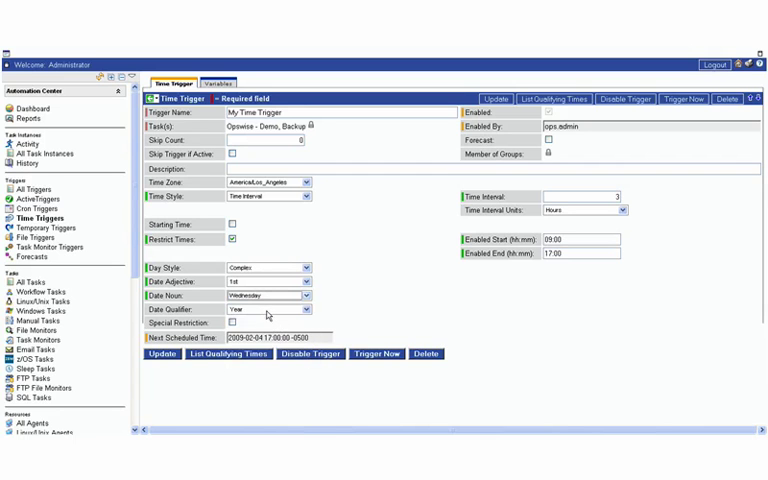
Set the complex day rule's date qualifier to Month, giving the 1st Wednesday monthly
click(300, 308)
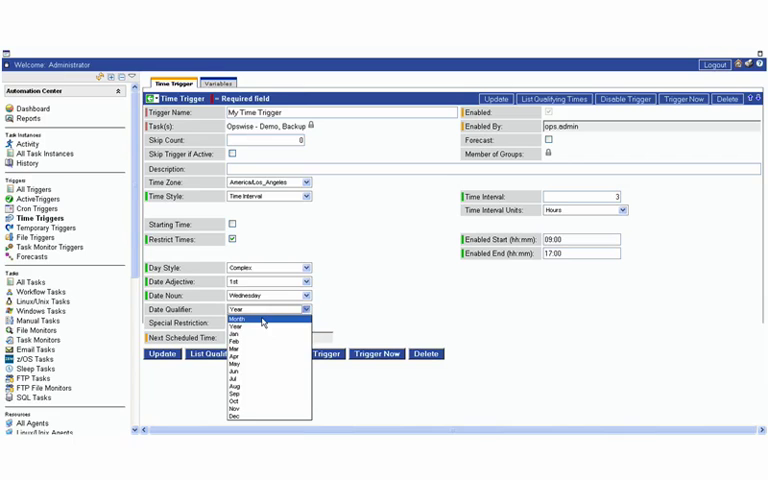
click(246, 320)
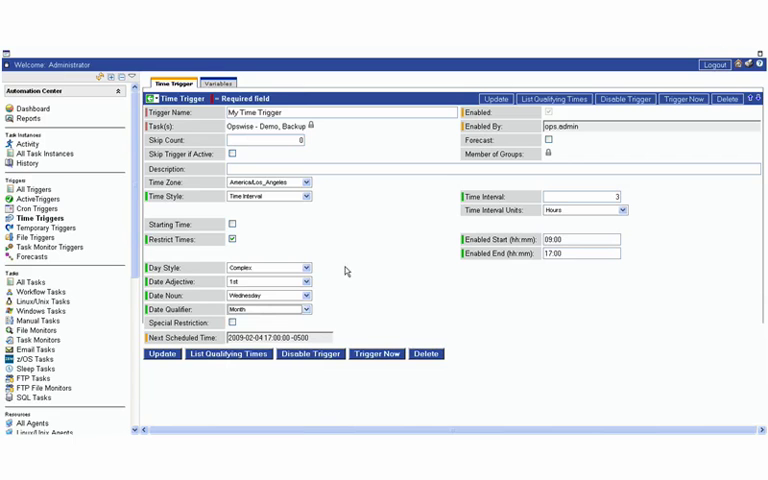
mouse_move(278, 340)
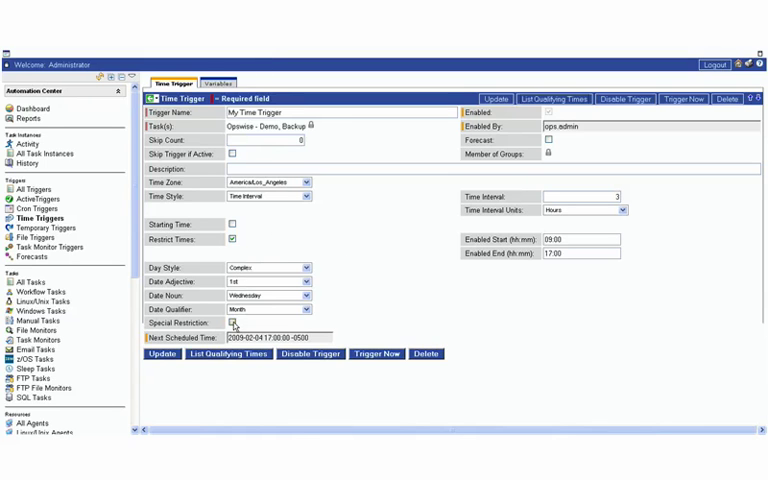
Enable a special restriction on the trigger, revealing its restriction fields
click(232, 324)
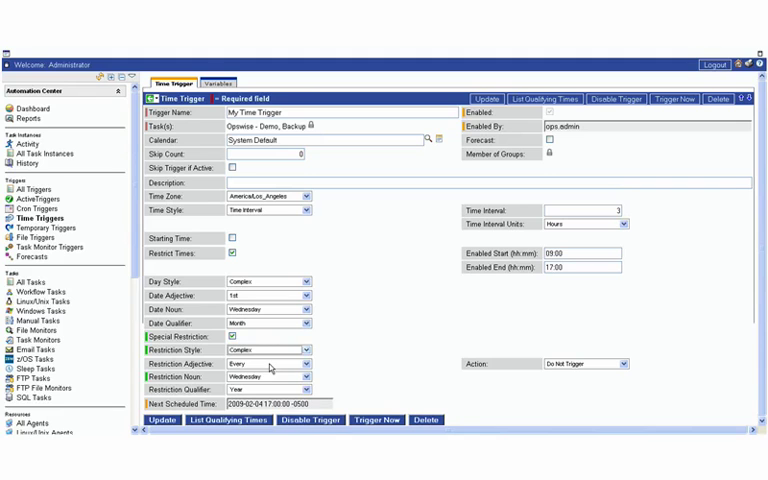
Set the special restriction's qualifier to Year so it applies yearly
click(300, 360)
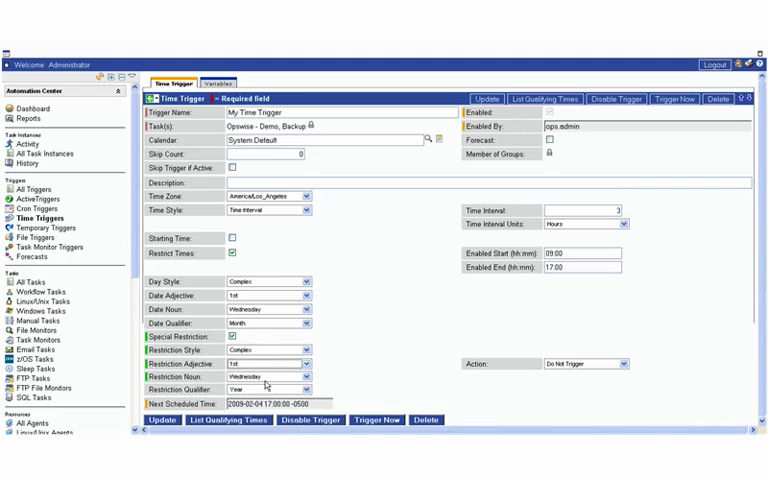
click(300, 390)
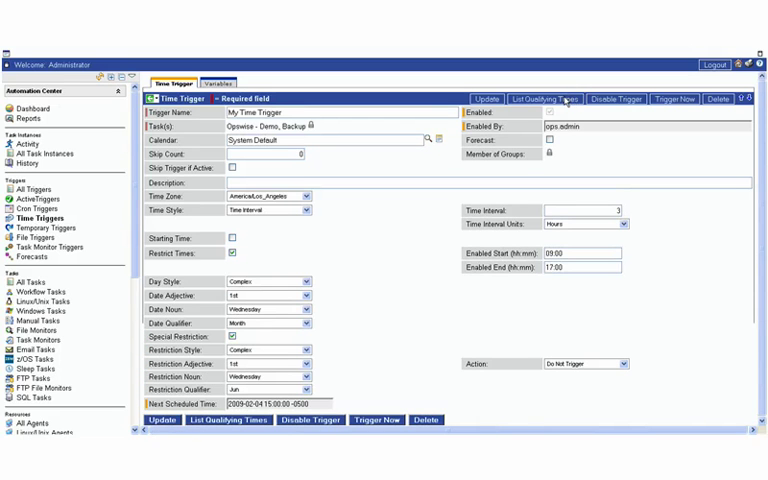
click(552, 98)
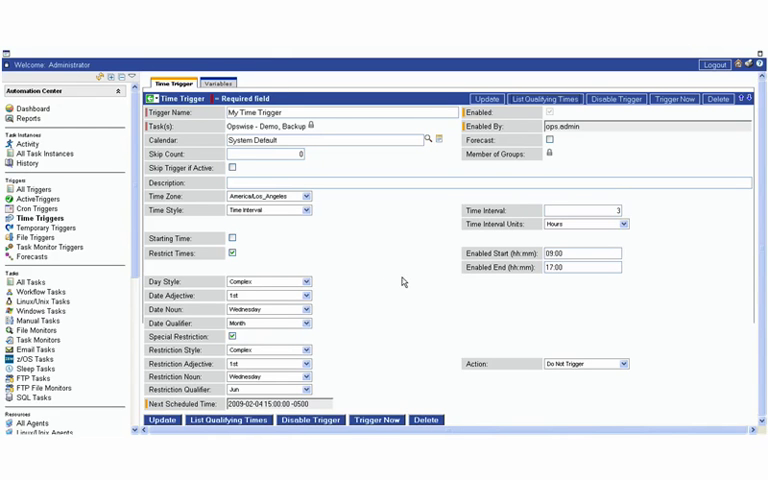
mouse_move(416, 290)
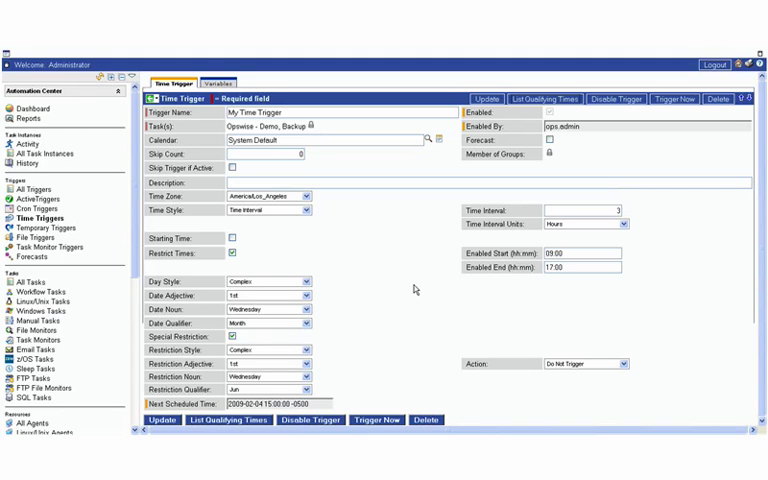
mouse_move(396, 252)
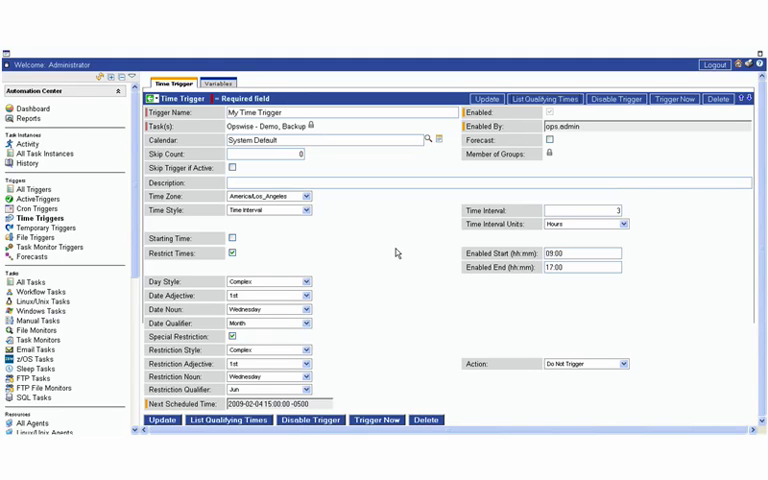